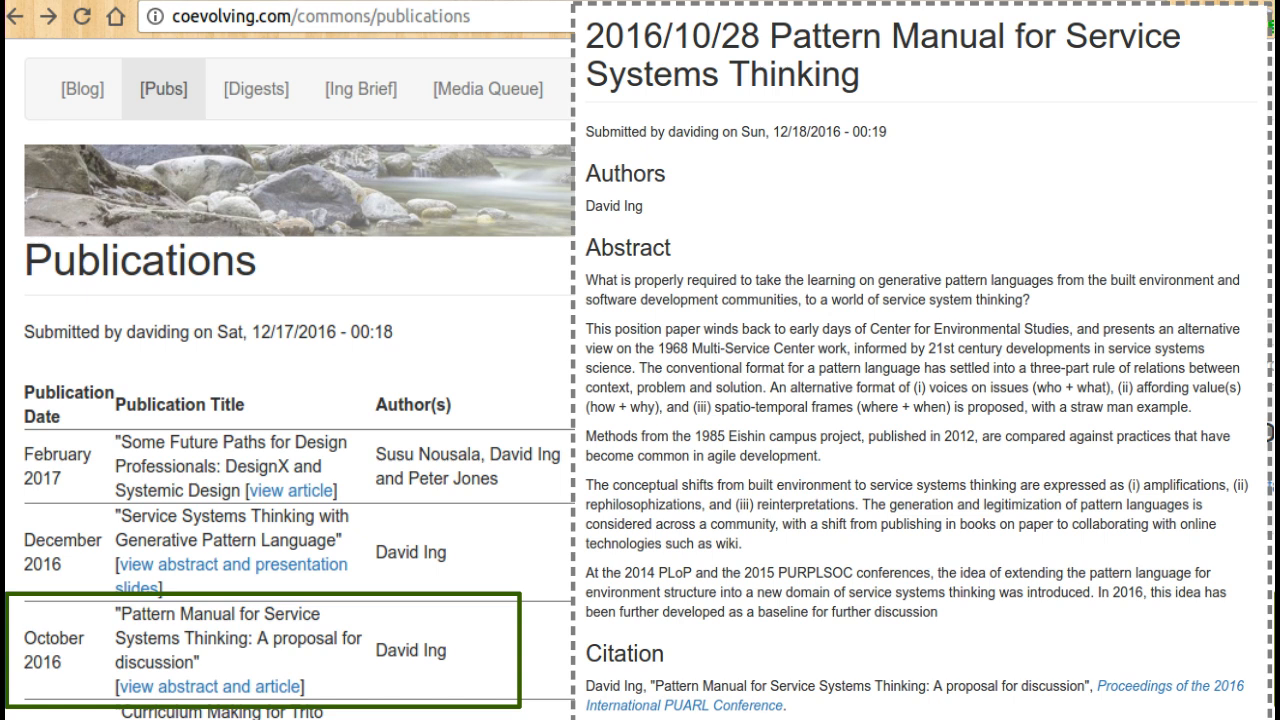
- Open the full 'Pattern Manual for Service Systems Thinking' paper as a PDF with its section index
click(208, 686)
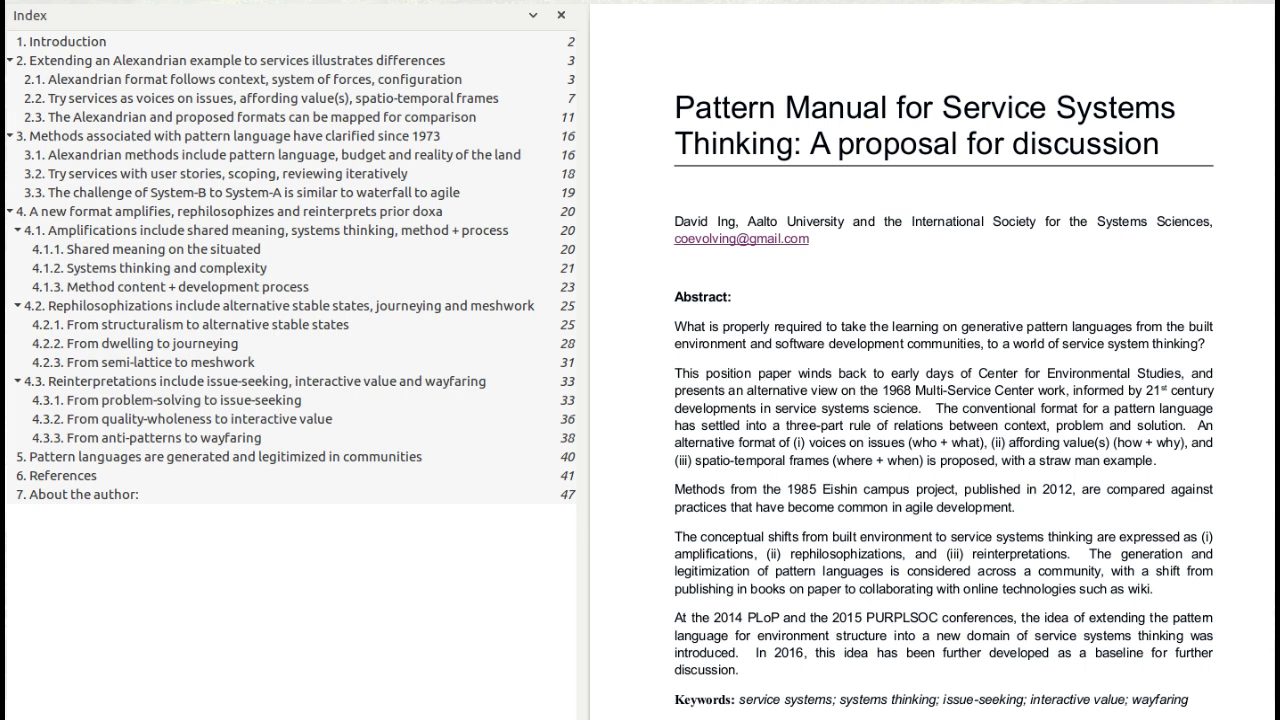